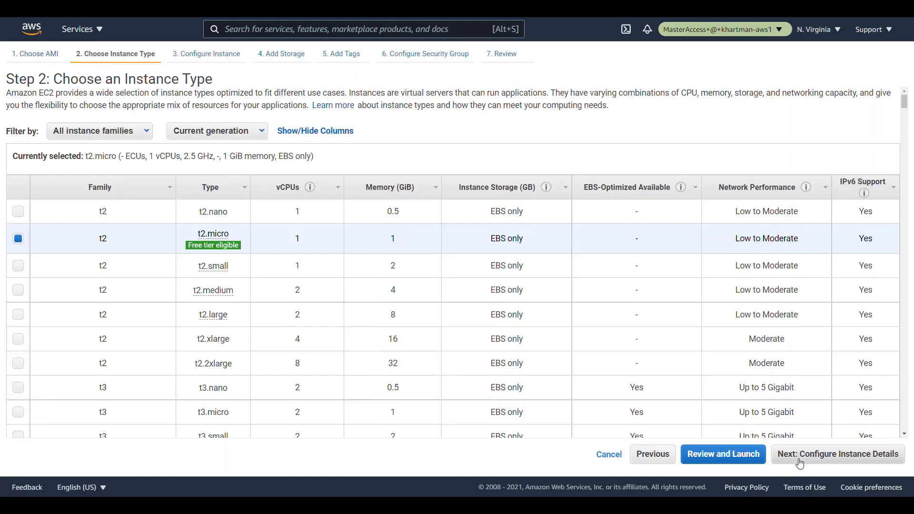
Advance the t2.micro launch wizard past instance details to tags, then continue in Oregon
{"action": "left_click", "coordinate": [837, 454]}
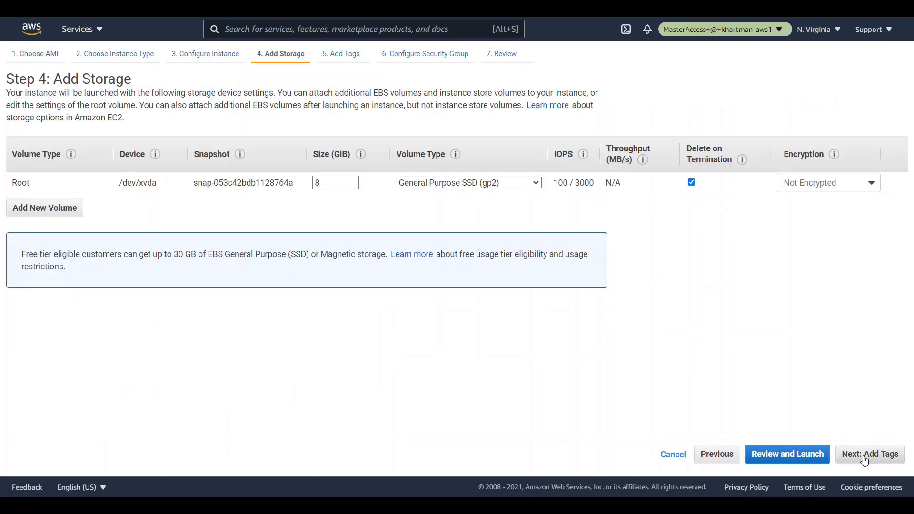
{"action": "left_click", "coordinate": [786, 454]}
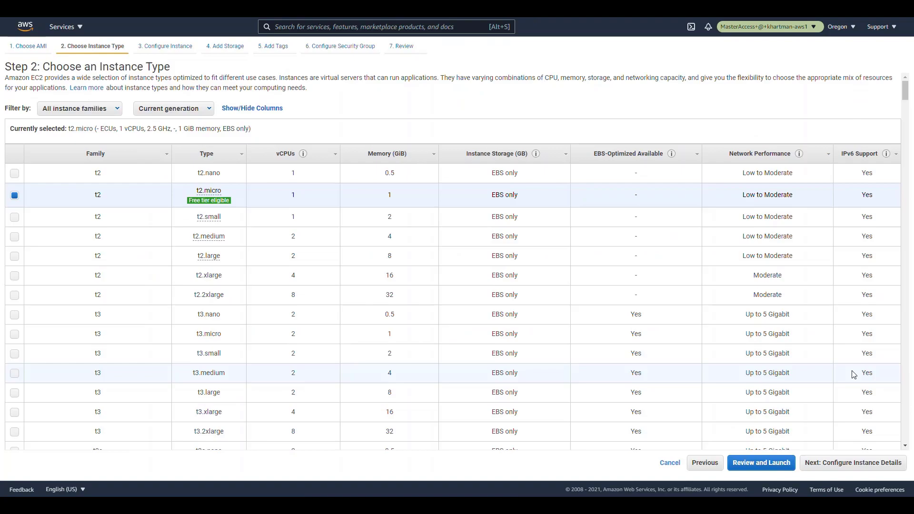
{"action": "left_click", "coordinate": [761, 463]}
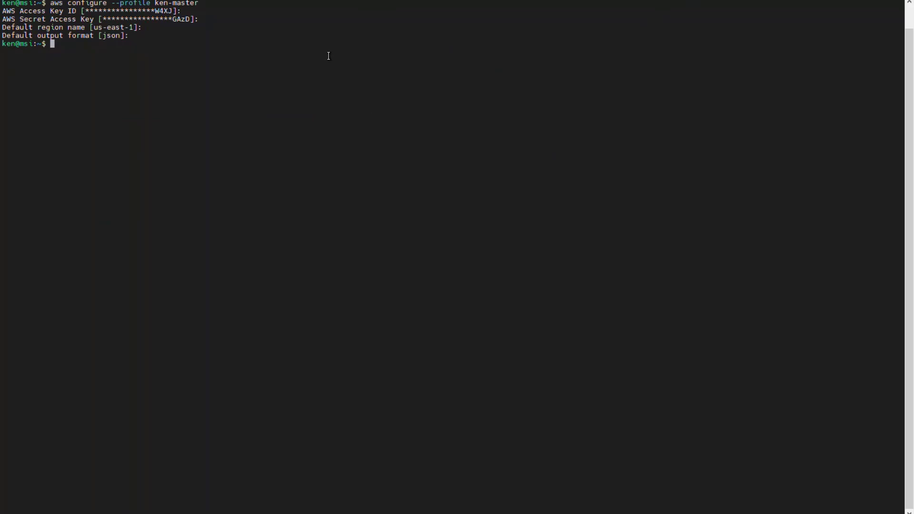
Run aws ec2 describe-instances to output all instance details as JSON
{"action": "type", "text": "aws"}
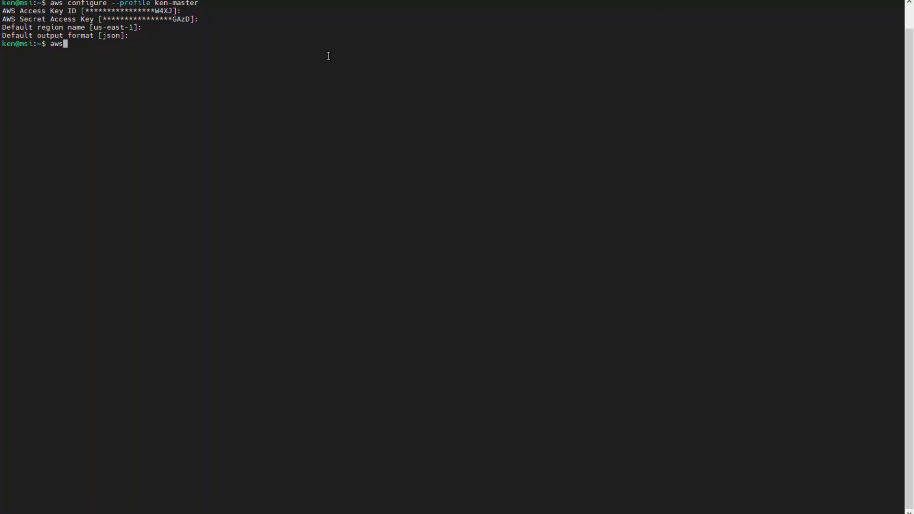
{"action": "type", "text": "ec2 de"}
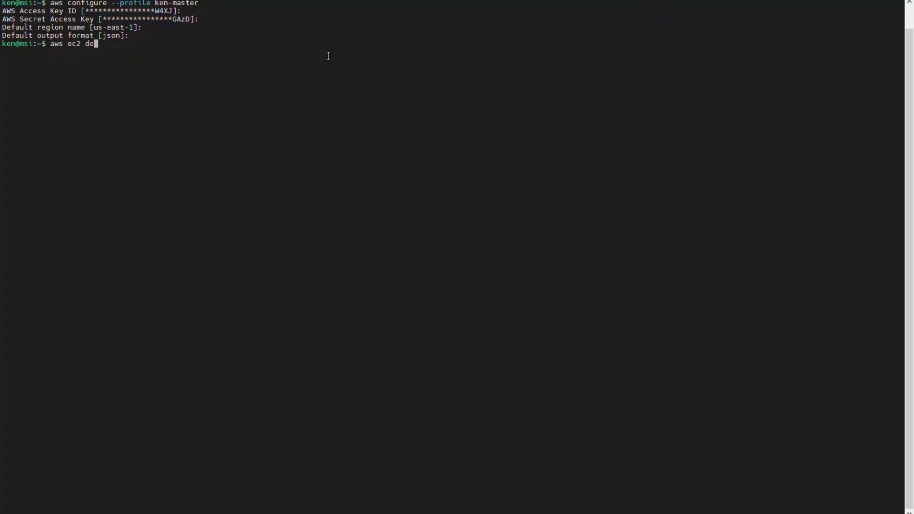
{"action": "type", "text": "scribe-instances"}
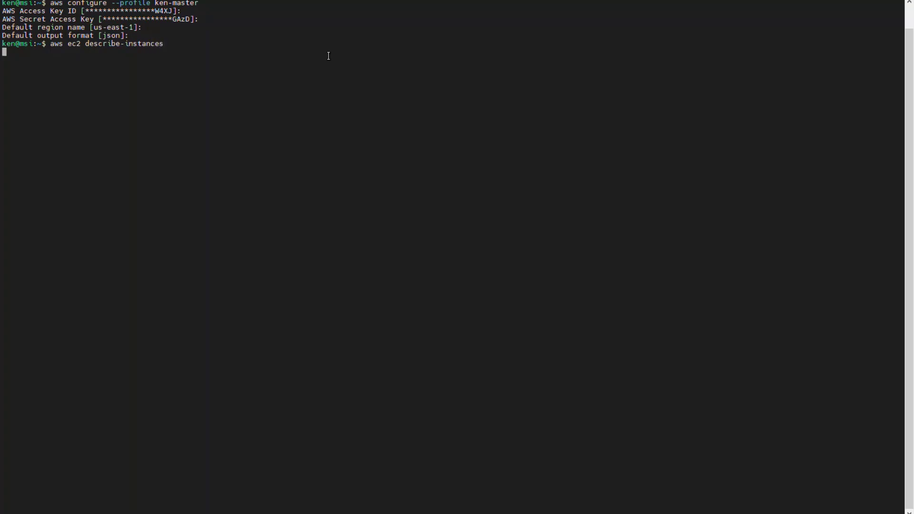
{"action": "key", "text": "Return"}
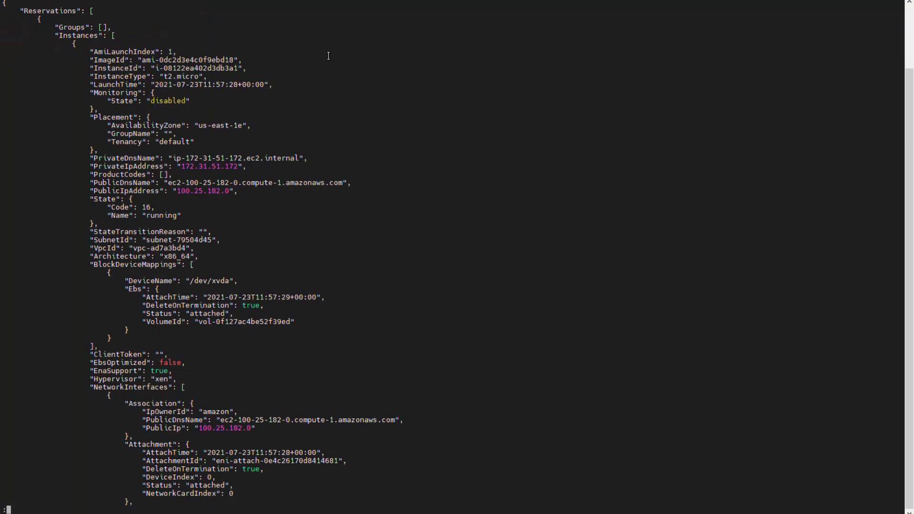
Scroll down and back up through the JSON instance descriptions
{"action": "scroll", "scroll_direction": "down", "scroll_amount": 3}
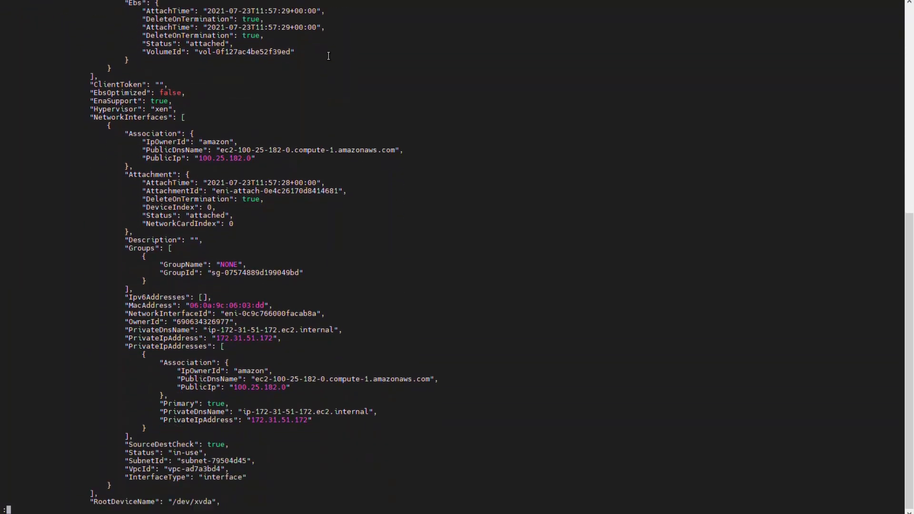
{"action": "scroll", "scroll_direction": "down", "scroll_amount": 3}
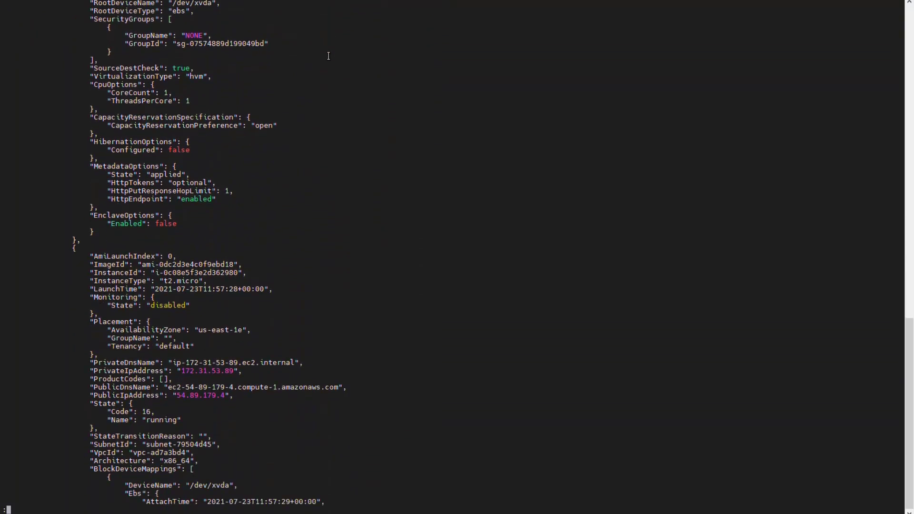
{"action": "scroll", "scroll_direction": "down", "scroll_amount": 3}
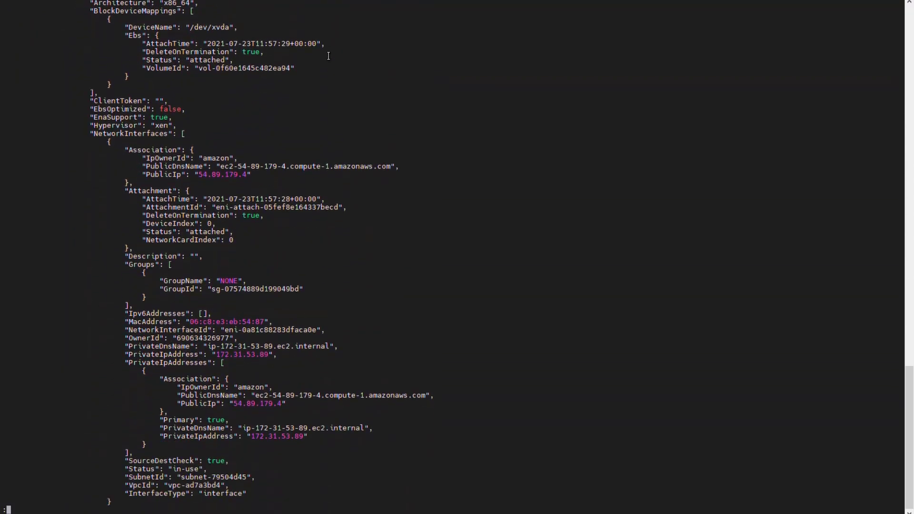
{"action": "scroll", "scroll_direction": "down", "scroll_amount": 3}
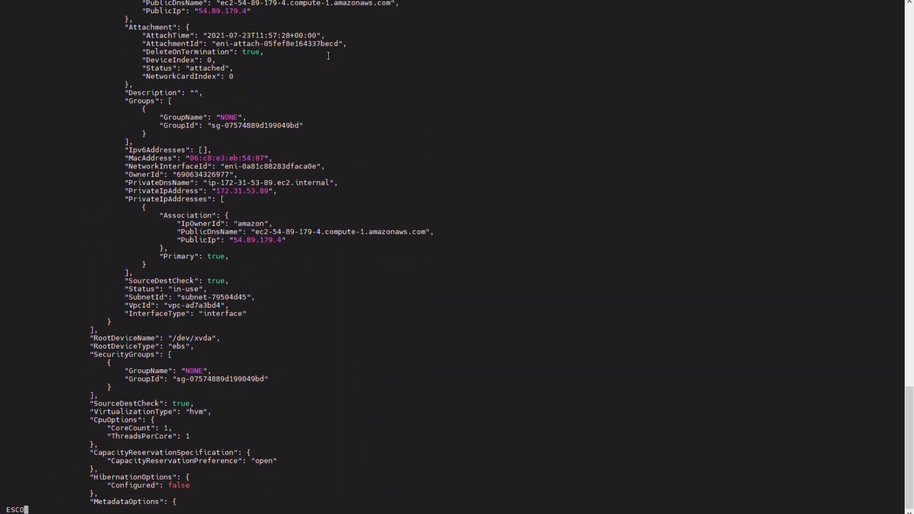
{"action": "scroll", "scroll_direction": "down", "scroll_amount": 3}
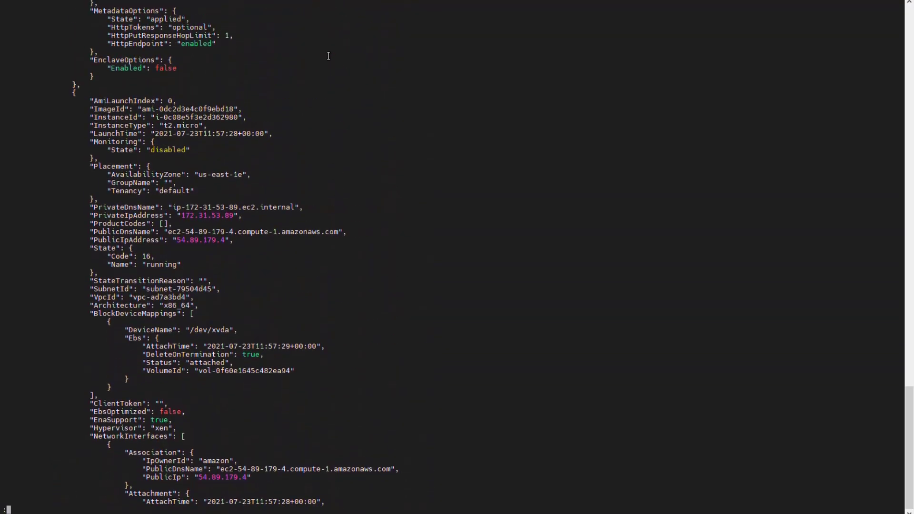
{"action": "scroll", "scroll_direction": "up", "scroll_amount": 3}
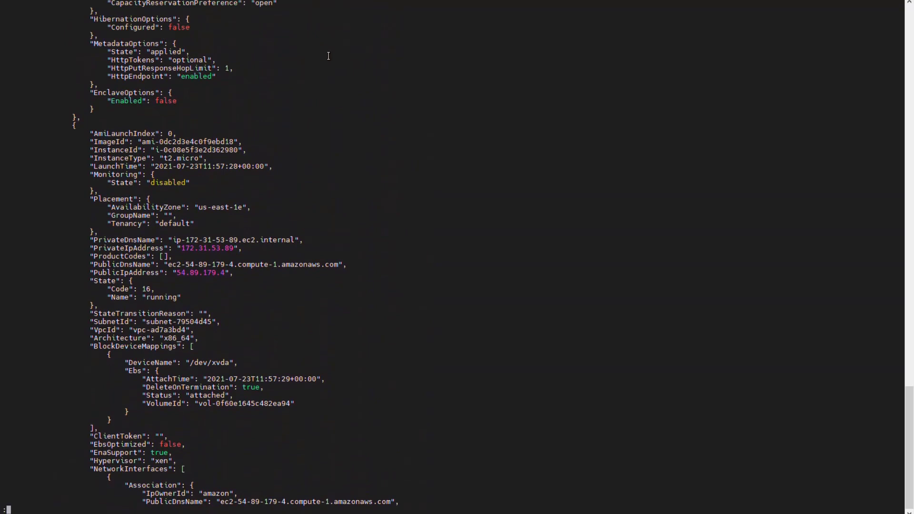
{"action": "scroll", "scroll_direction": "up", "scroll_amount": 3}
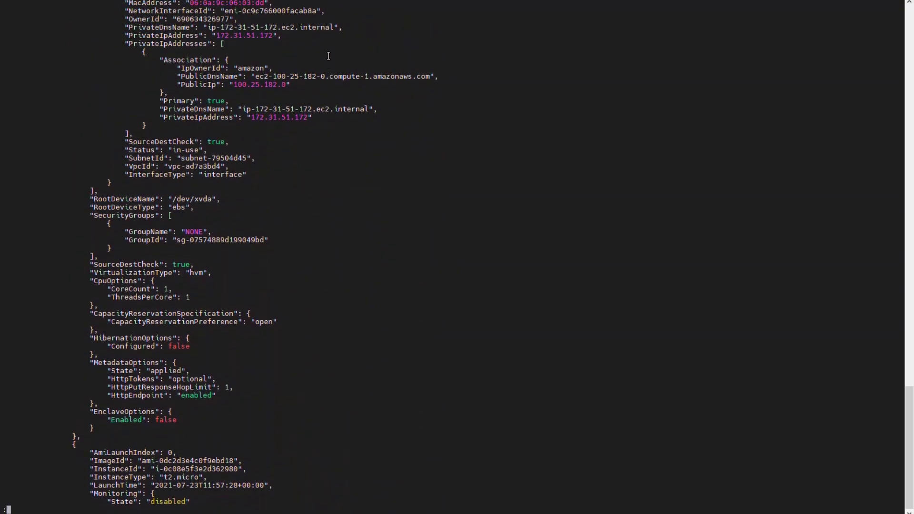
{"action": "scroll", "scroll_direction": "up", "scroll_amount": 3}
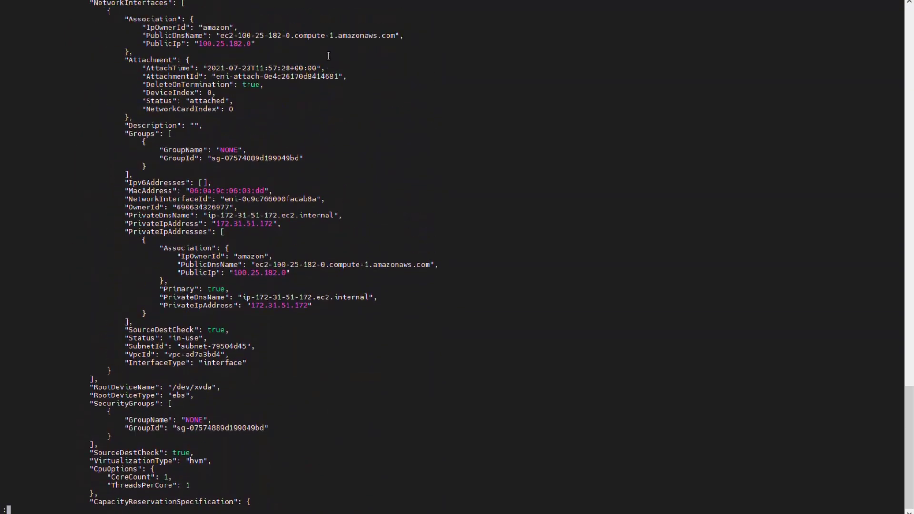
{"action": "scroll", "scroll_direction": "up", "scroll_amount": 3}
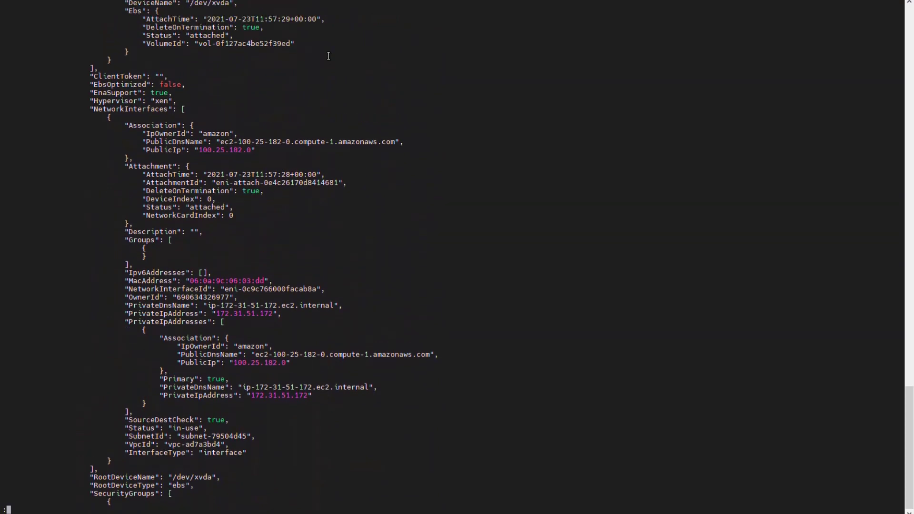
{"action": "scroll", "scroll_direction": "up", "scroll_amount": 3}
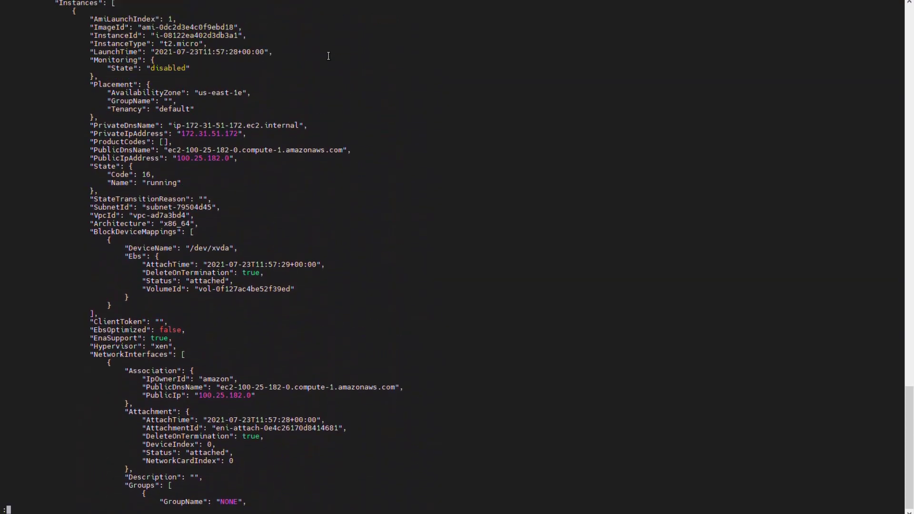
{"action": "scroll", "scroll_direction": "up", "scroll_amount": 3}
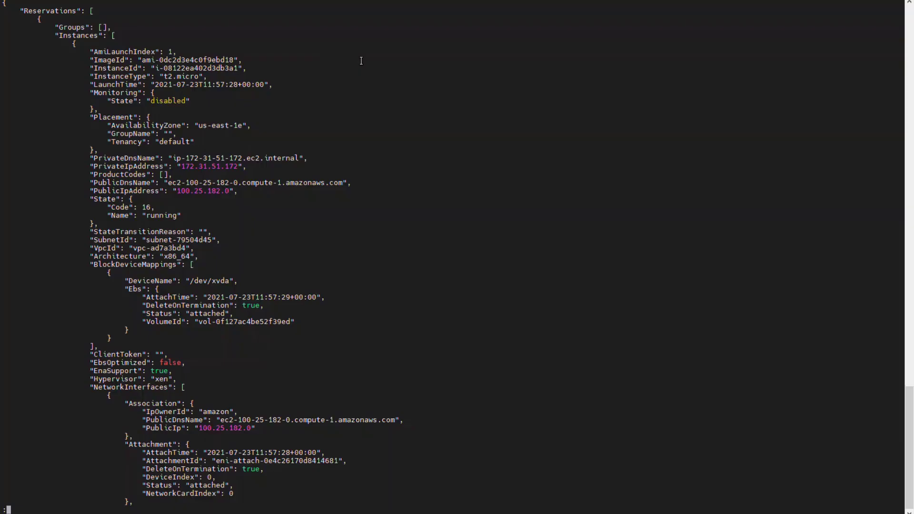
{"action": "mouse_move", "coordinate": [361, 61]}
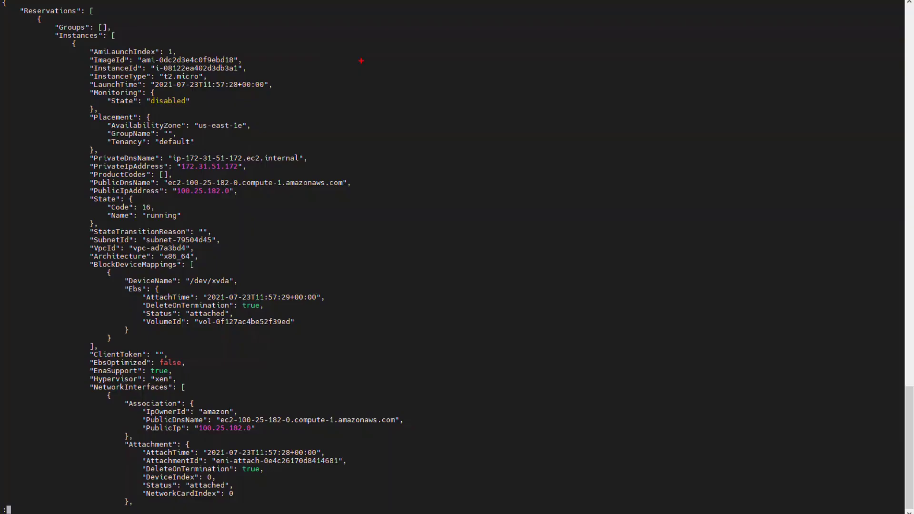
{"action": "mouse_move", "coordinate": [279, 62]}
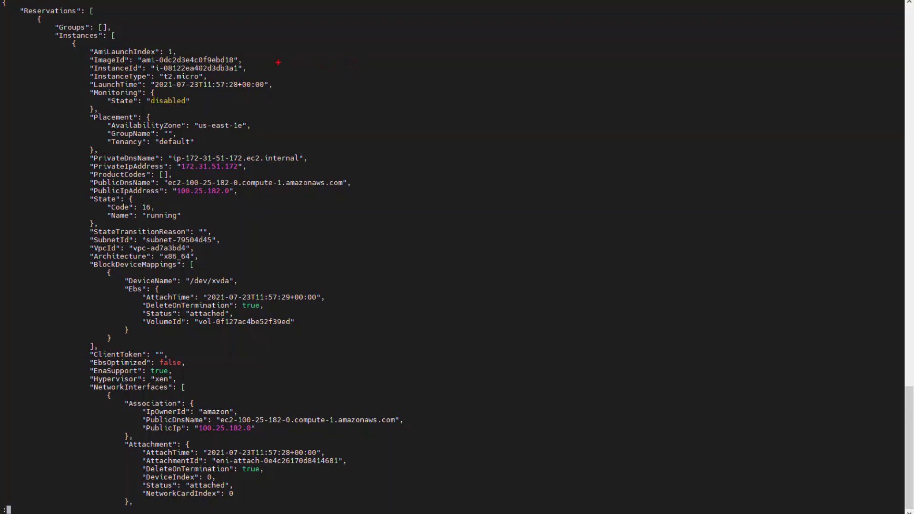
{"action": "mouse_move", "coordinate": [256, 64]}
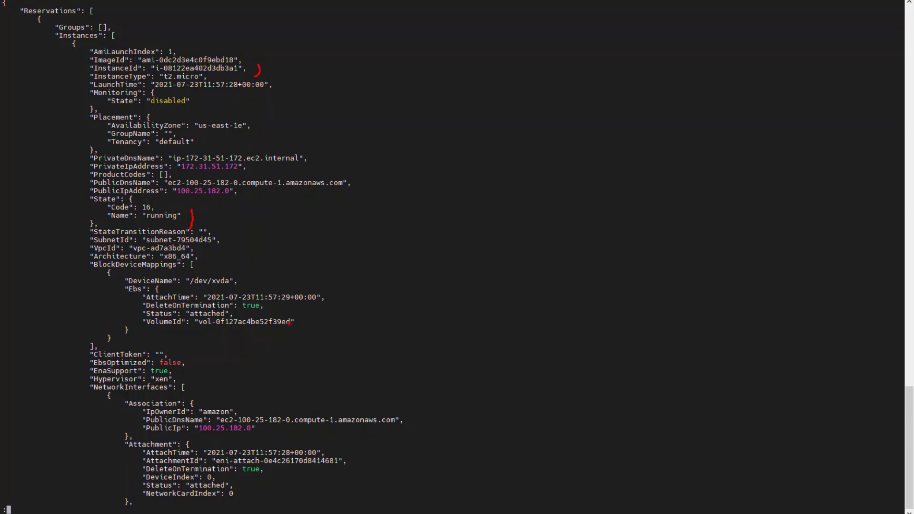
{"action": "mouse_move", "coordinate": [258, 349]}
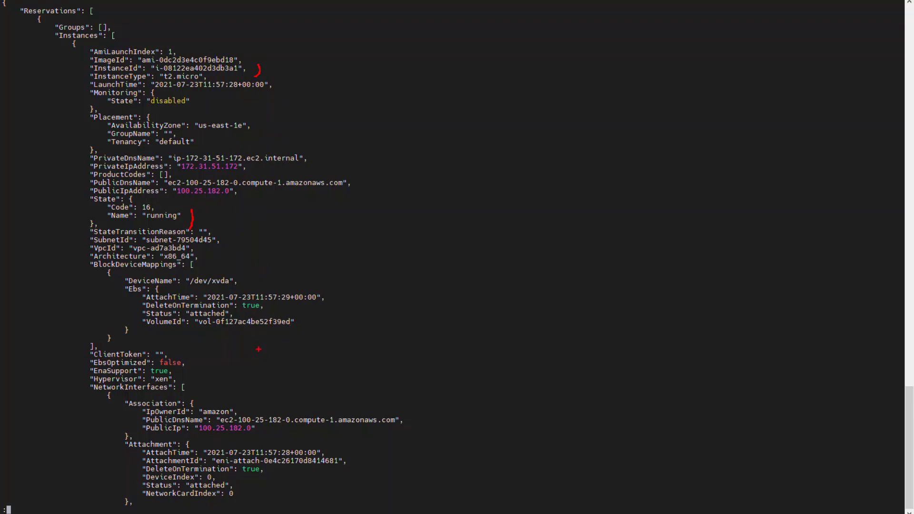
{"action": "mouse_move", "coordinate": [256, 190]}
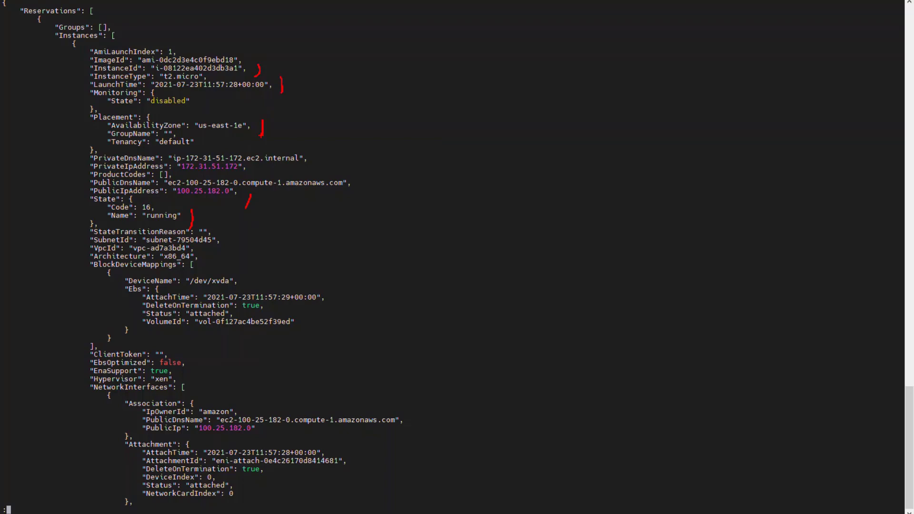
Query each instance's ID, state, availability zone, public IP and launch time
{"action": "type", "text": "aws ec2 describe-instances --query 'Reservations[].Instances[*].[InstanceId, State.Name, Placement.AvailabilityZone, PublicIpAddress, LaunchTime]'"}
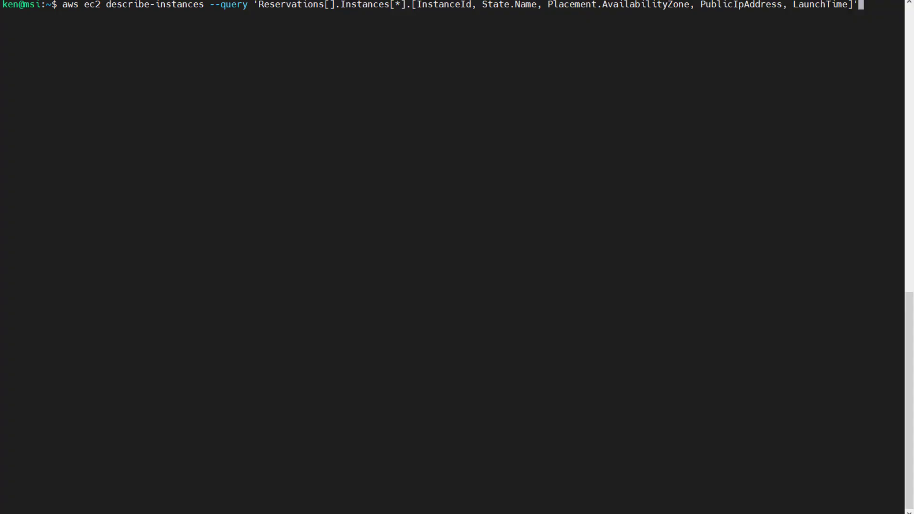
{"action": "key", "text": "Return"}
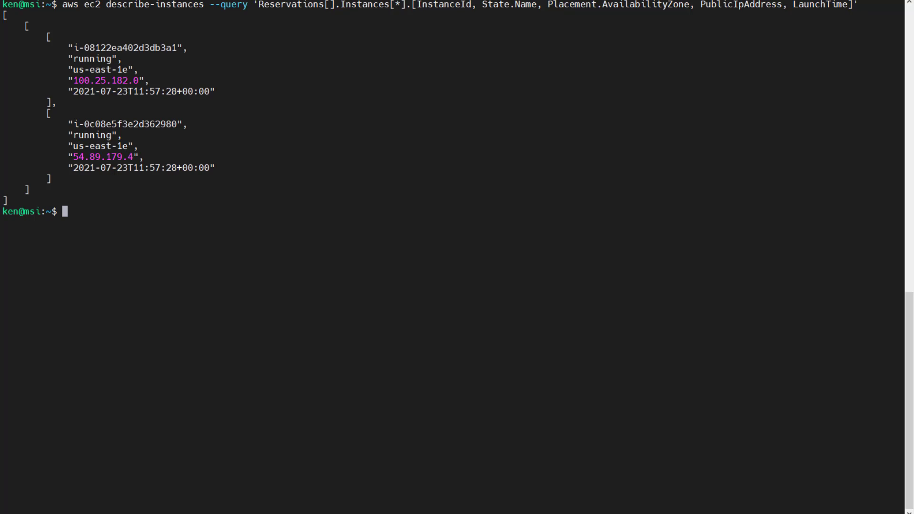
{"action": "mouse_move", "coordinate": [496, 216]}
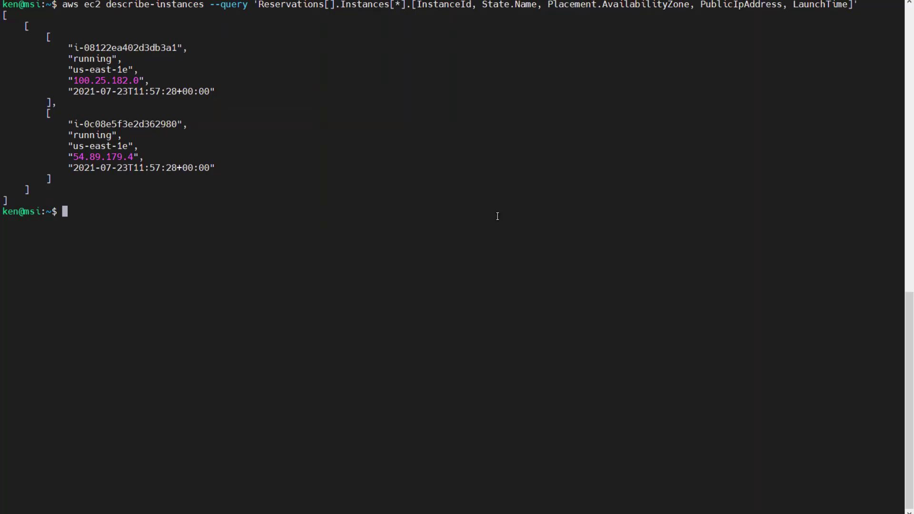
Rerun the filtered instance query with --output table
{"action": "key", "text": "Up"}
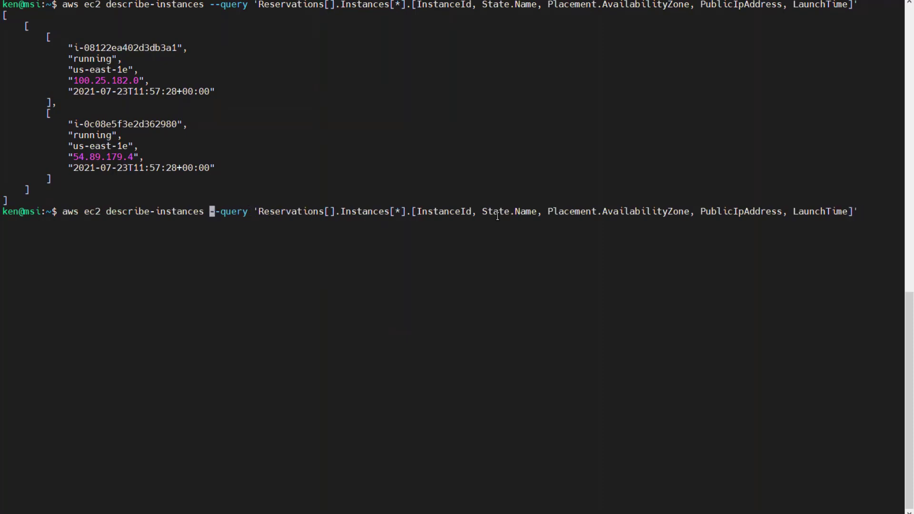
{"action": "type", "text": "-out"}
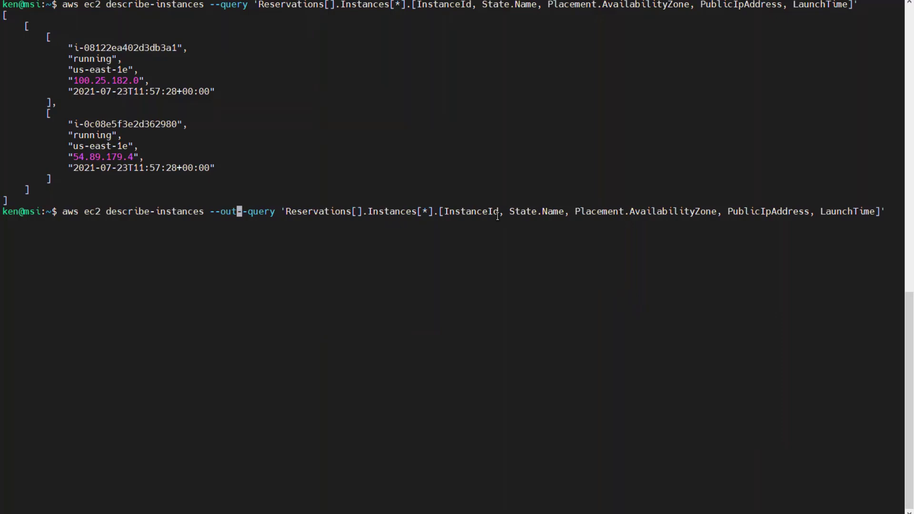
{"action": "type", "text": "put table"}
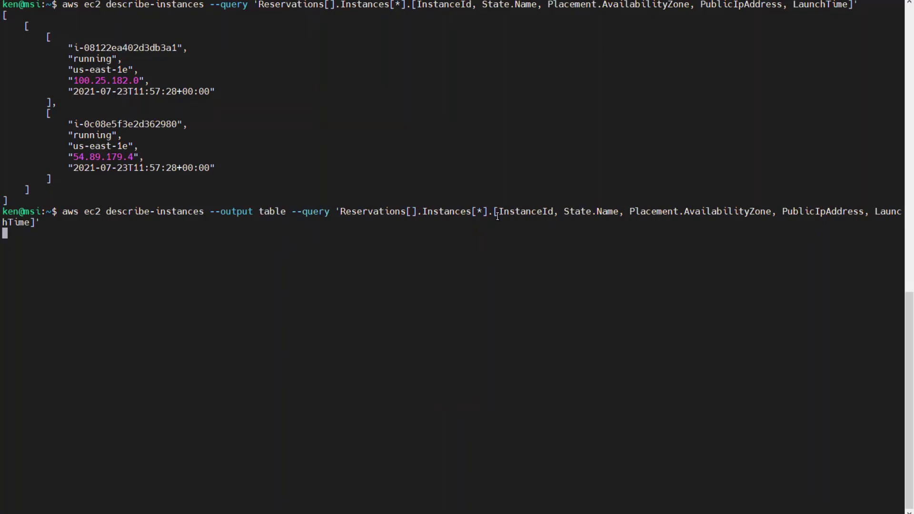
{"action": "key", "text": "Return"}
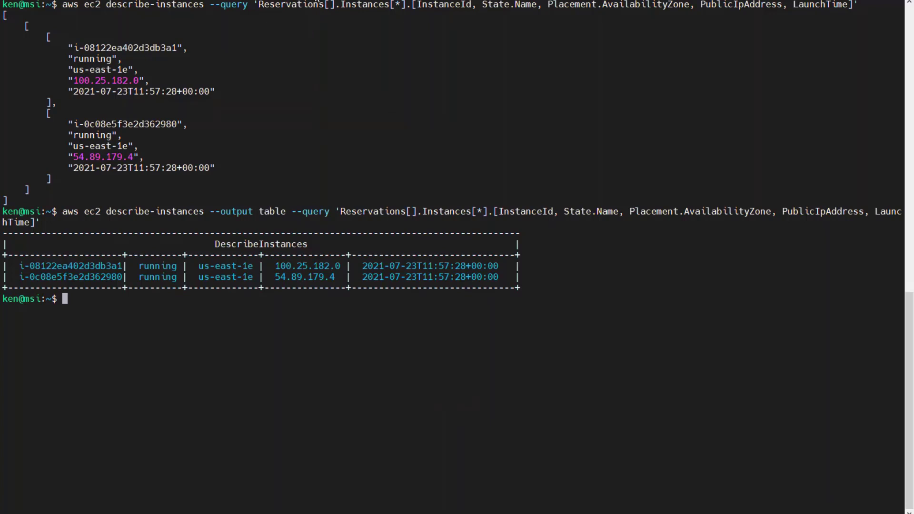
{"action": "mouse_move", "coordinate": [605, 325]}
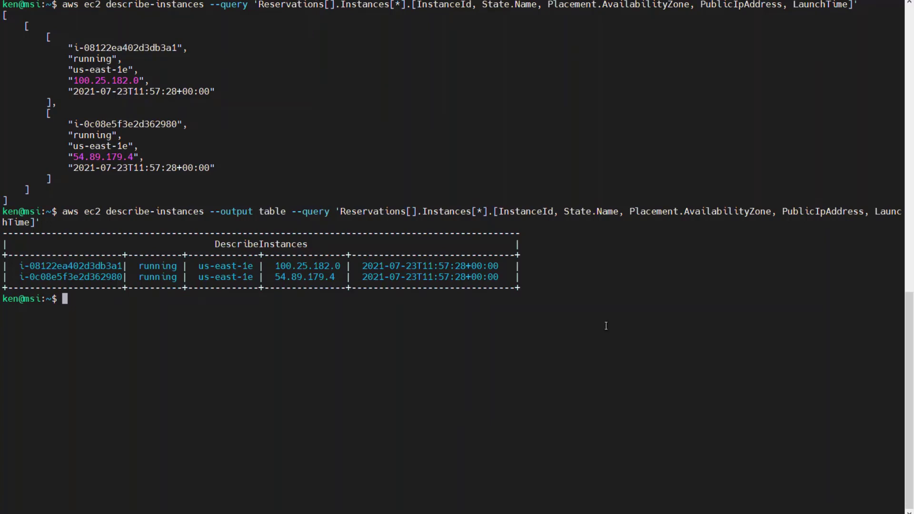
Rerun the table query with --region "us-east-2" inserted
{"action": "key", "text": "Up"}
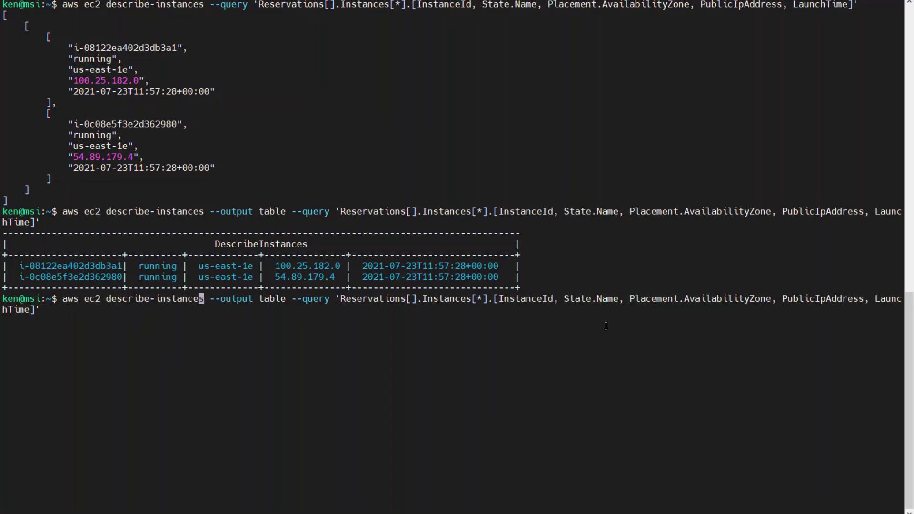
{"action": "right_click", "coordinate": [610, 330]}
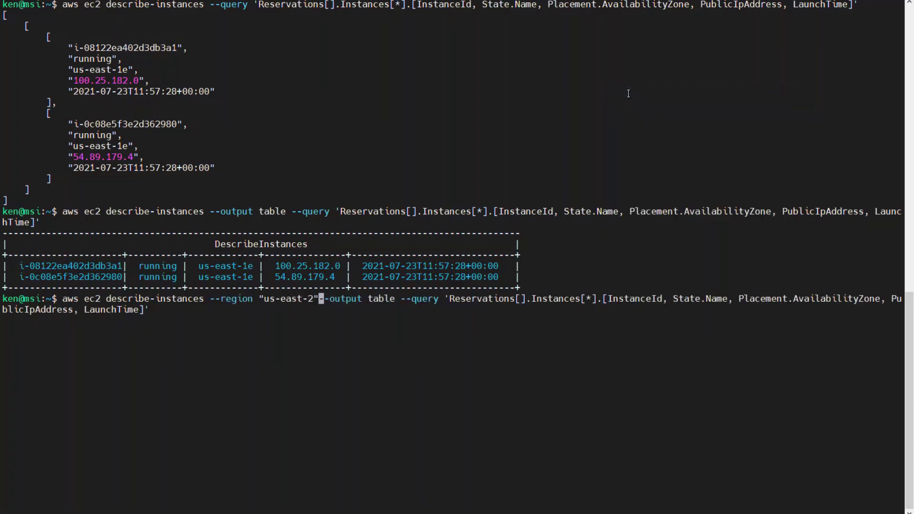
{"action": "key", "text": "Return"}
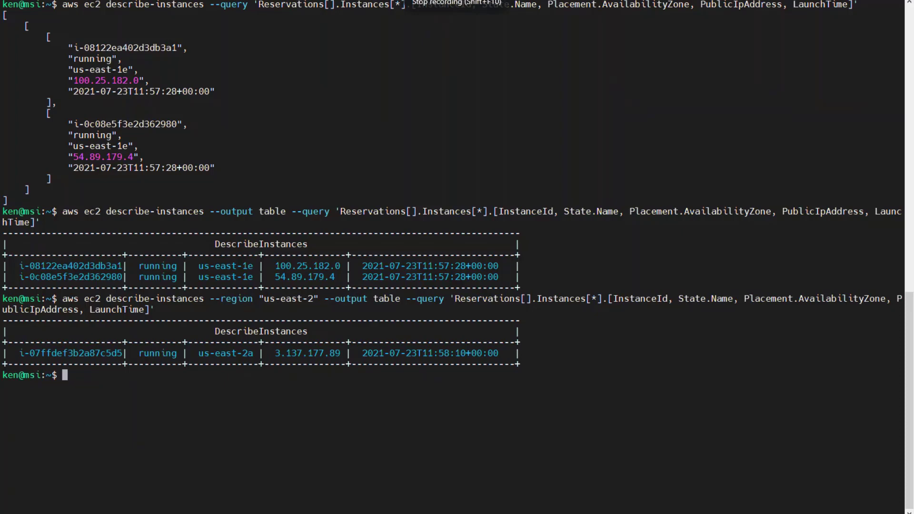
Run a for loop echoing "I have a $pet" for cat, dog, bunny, hampster, goldfish
{"action": "type", "text": "for pet in cat dog bunny hampster goldfish; do echo \"I have a $pet\"; done"}
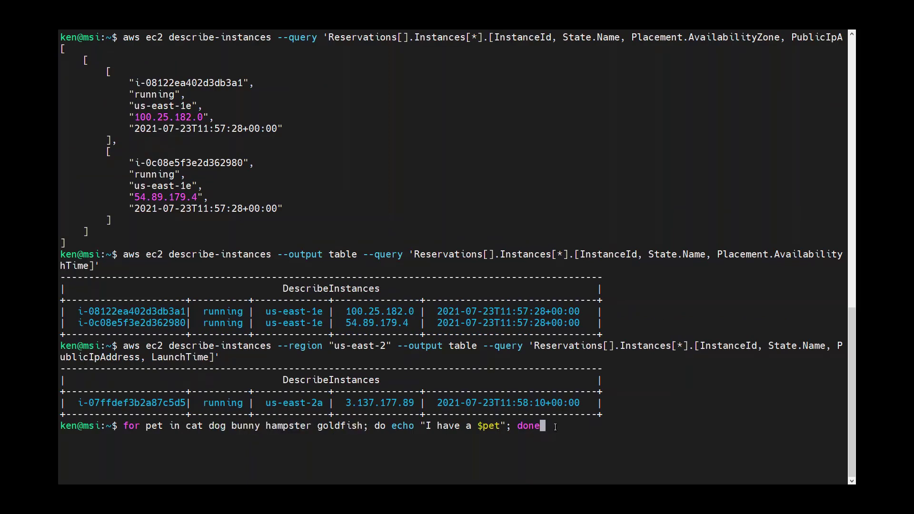
{"action": "key", "text": "Return"}
{"action": "type", "text": "date"}
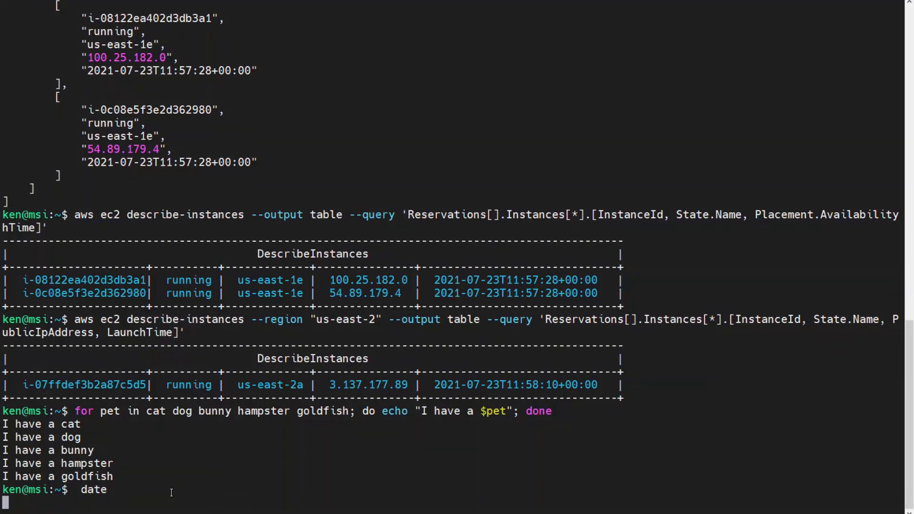
Run date, then paste and run echo "today is $(date)"
{"action": "key", "text": "Return"}
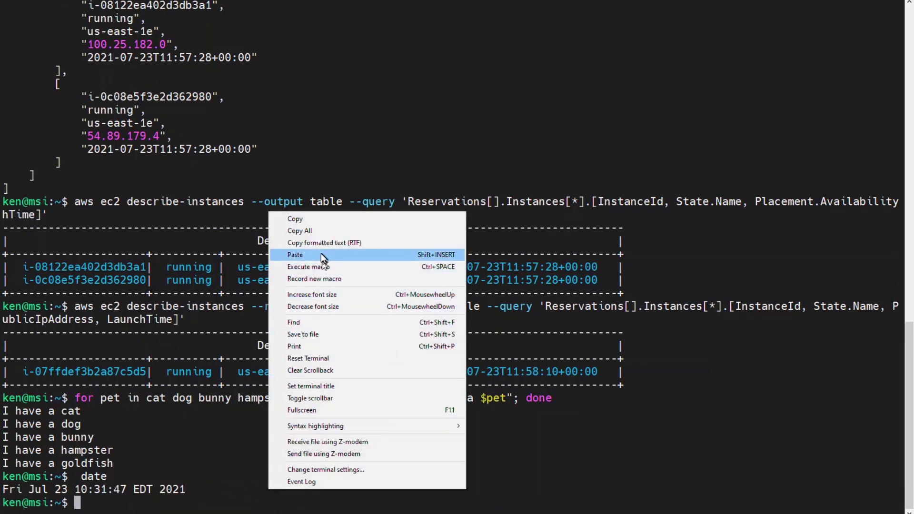
{"action": "left_click", "coordinate": [294, 255]}
{"action": "type", "text": "aws e"}
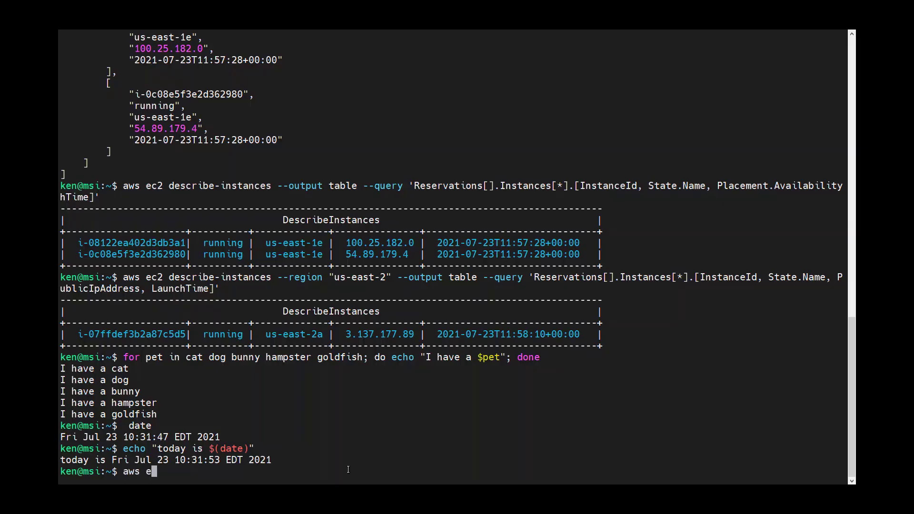
Run aws ec2 describe-regions and quit the paged region listing
{"action": "type", "text": "c2 des"}
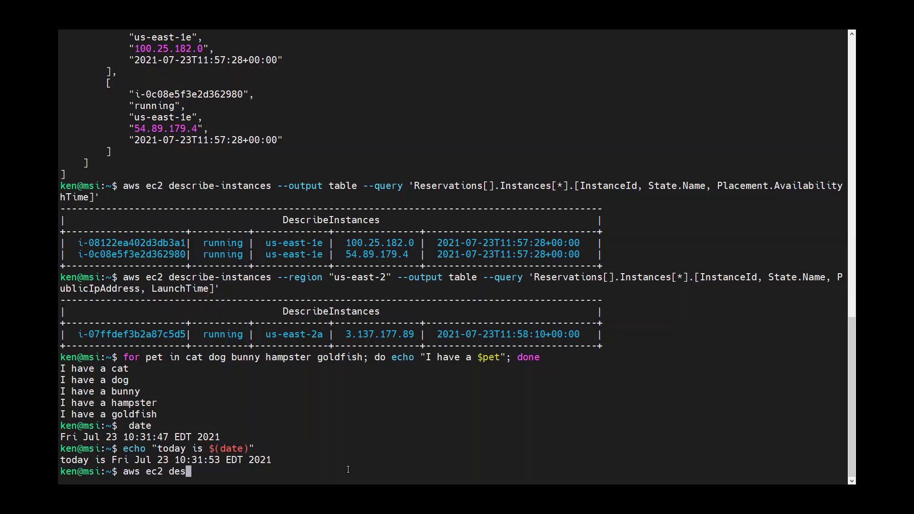
{"action": "key", "text": "Return"}
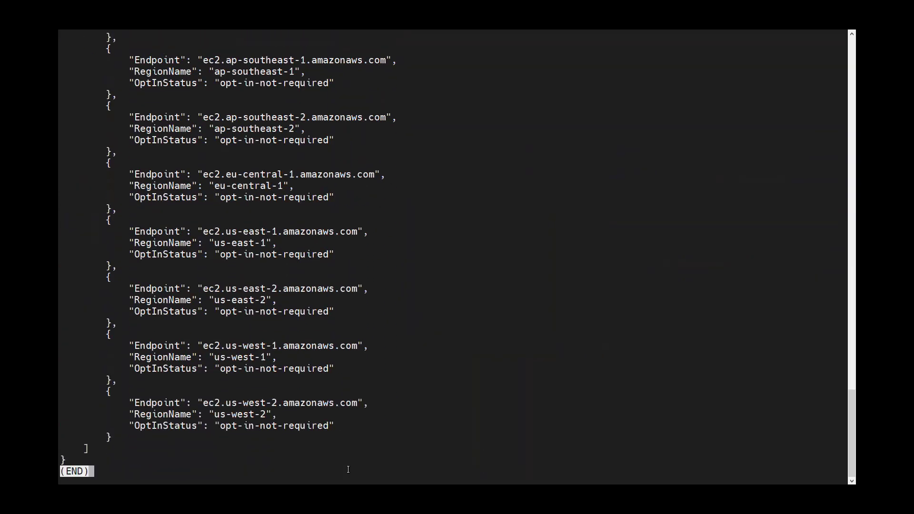
{"action": "key", "text": "q"}
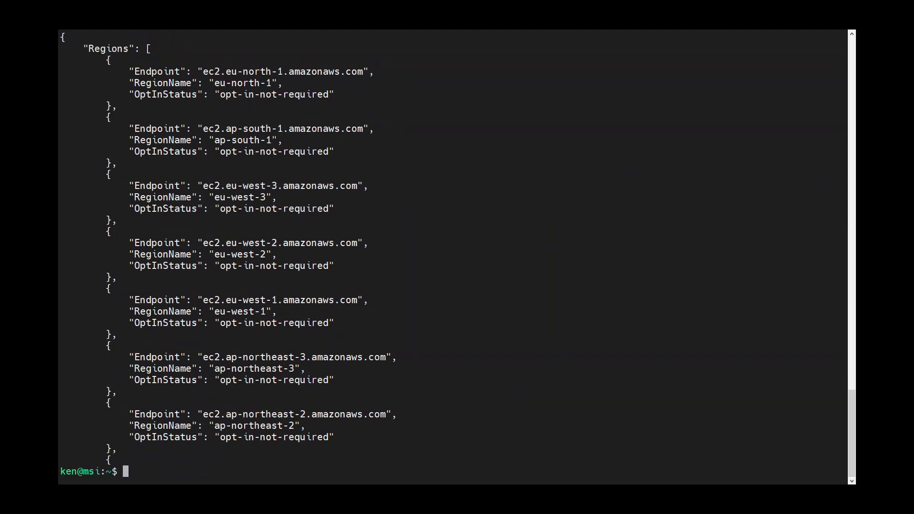
{"action": "mouse_move", "coordinate": [246, 467]}
{"action": "type", "text": "aws ec2 describe-regions --query 'Regions[].RegionName'"}
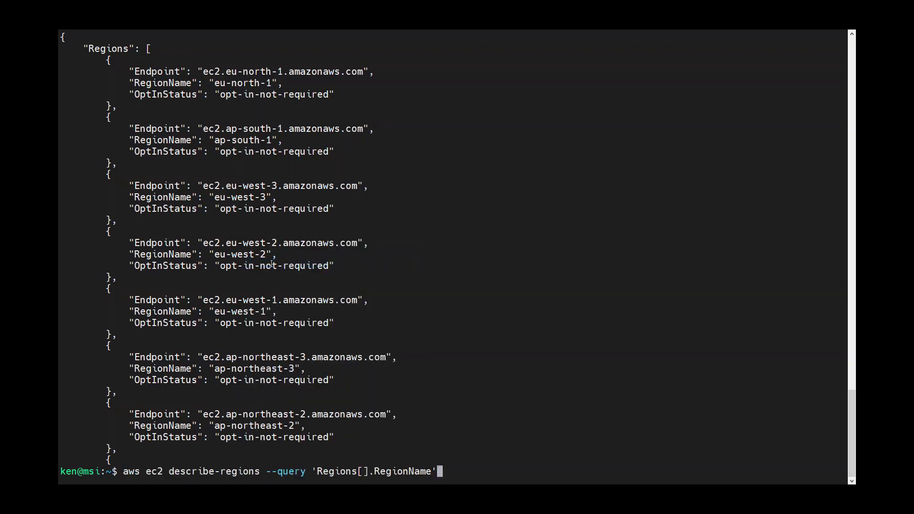
Run the describe-regions query with --query 'Regions[].RegionName' to list region names
{"action": "key", "text": "Return"}
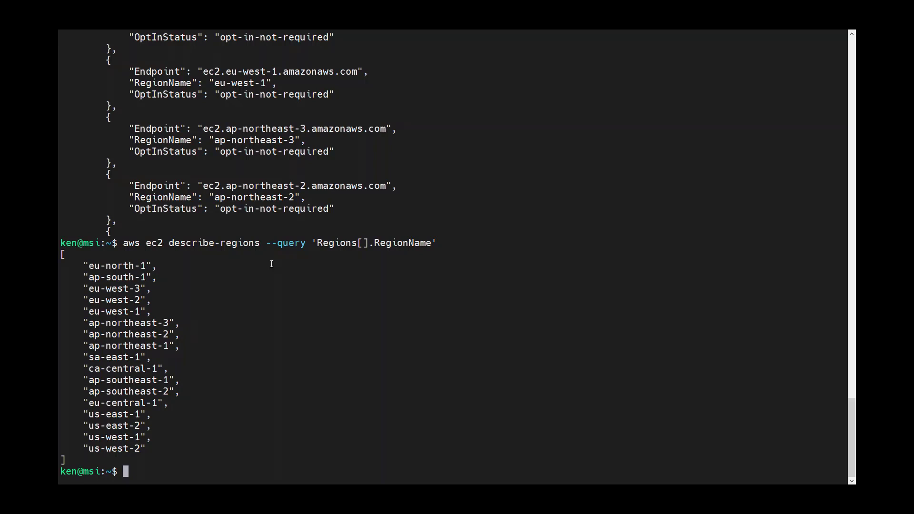
{"action": "type", "text": "aws ec2 describe-regions --query 'Regions[].RegionName' --"}
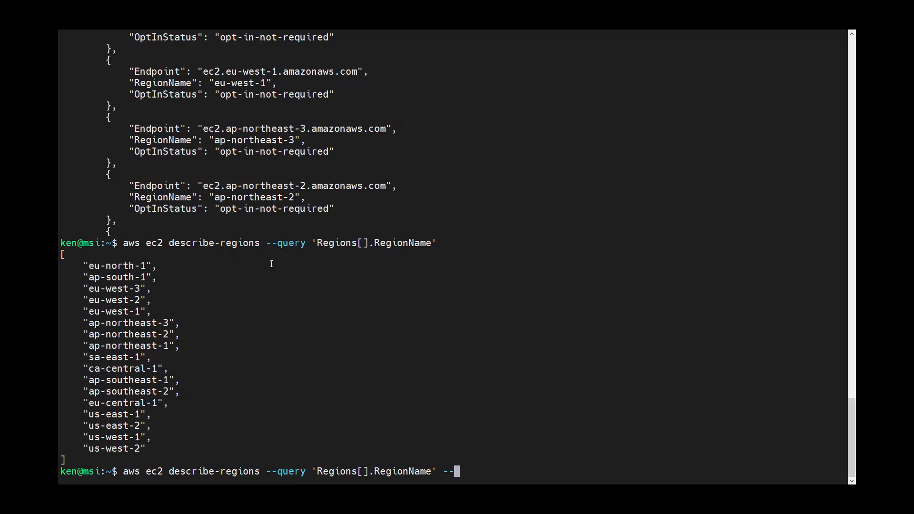
Rerun the region-name query with --output text
{"action": "type", "text": "output text"}
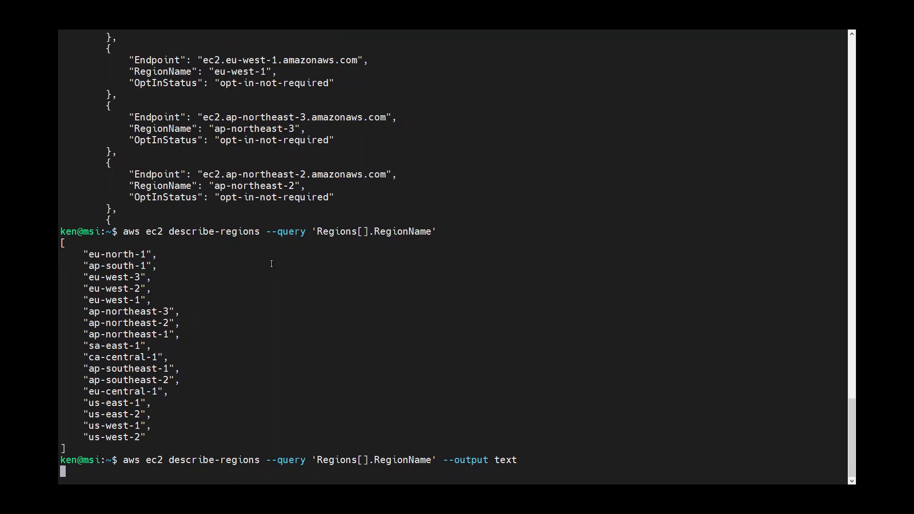
{"action": "key", "text": "Return"}
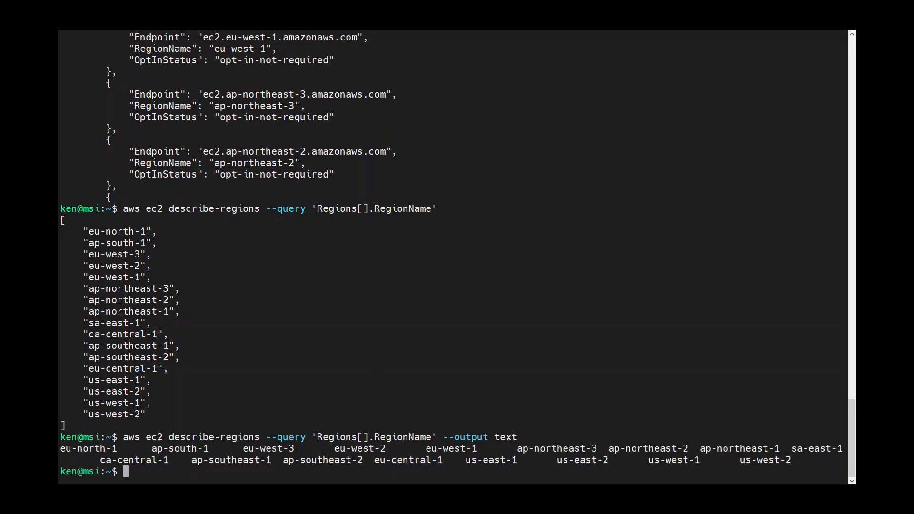
{"action": "mouse_move", "coordinate": [574, 34]}
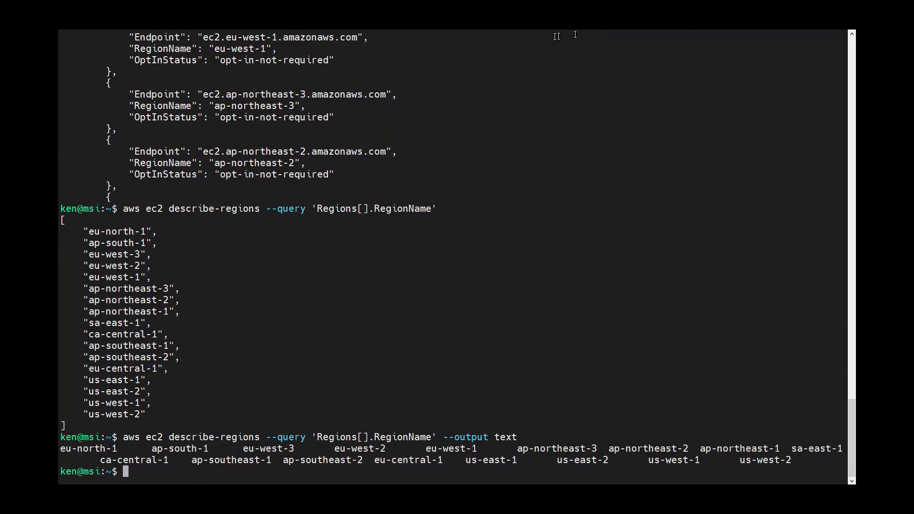
{"action": "mouse_move", "coordinate": [556, 36]}
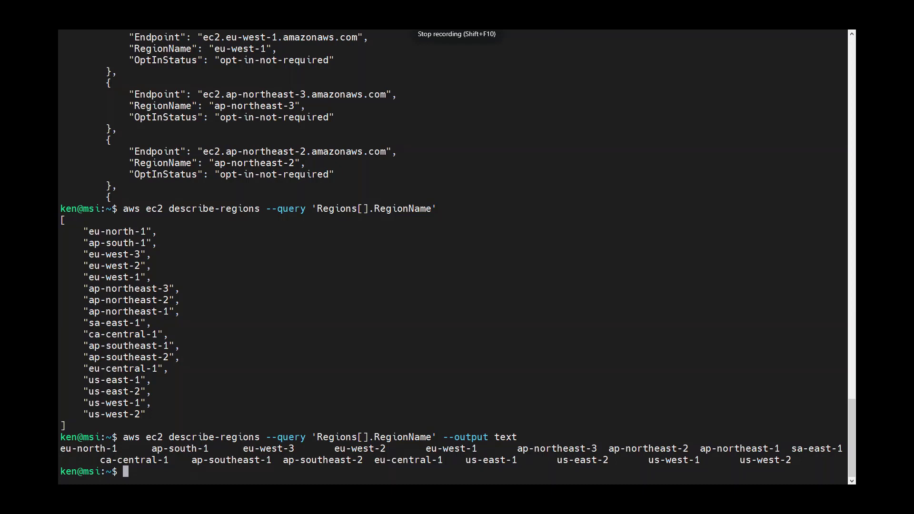
Run a for loop over the text region list, echoing each $region
{"action": "type", "text": "for region in $(aws ec2 describe-regions --query 'Regions[].RegionName' --output text); do echo $region; done"}
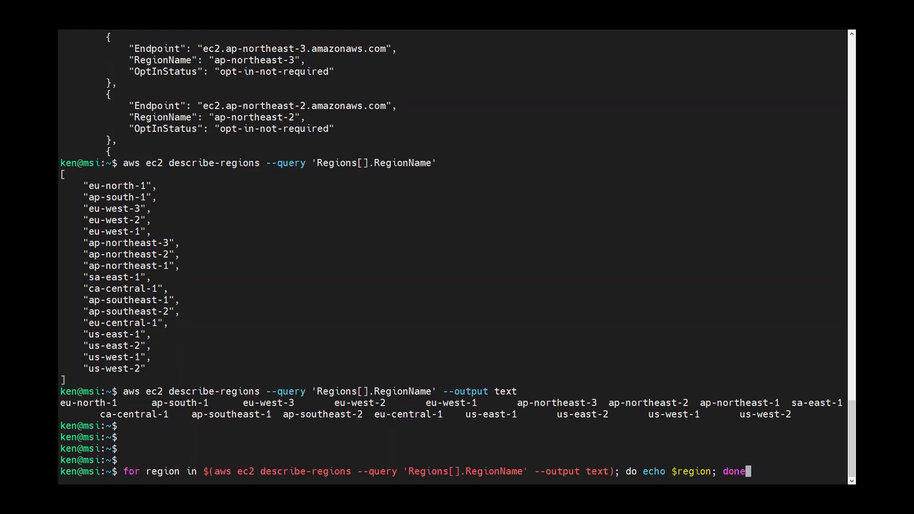
{"action": "mouse_move", "coordinate": [823, 471]}
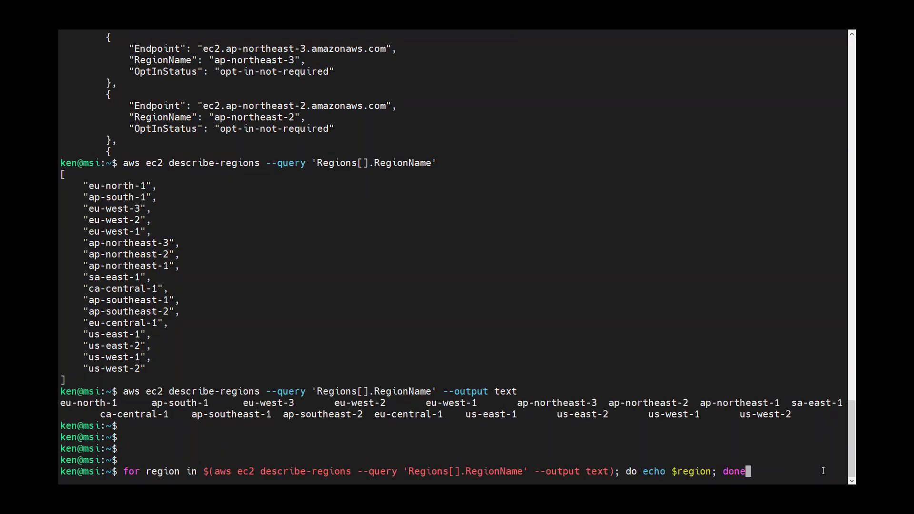
{"action": "key", "text": "Return"}
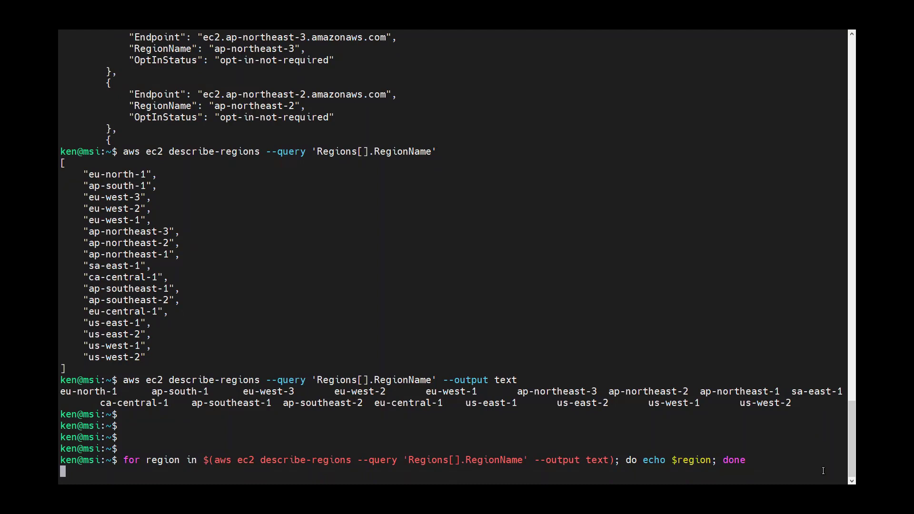
{"action": "key", "text": "Return"}
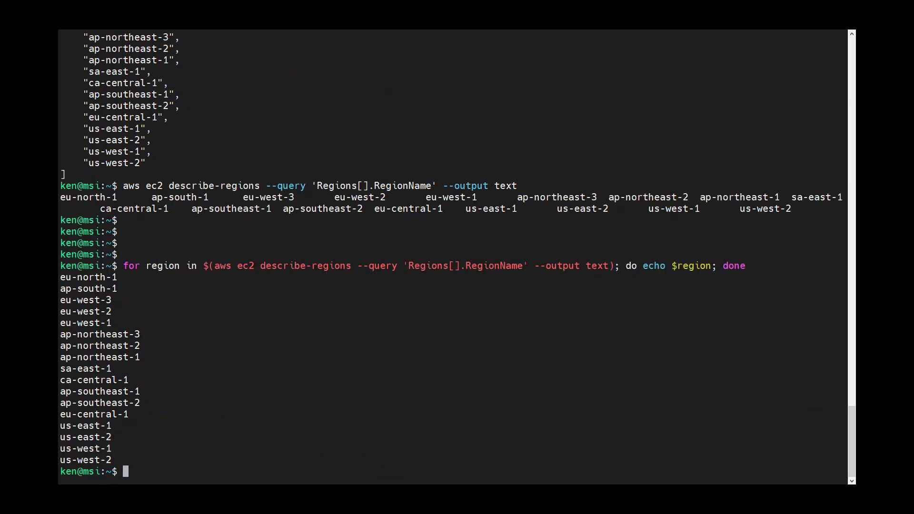
{"action": "mouse_move", "coordinate": [518, 434]}
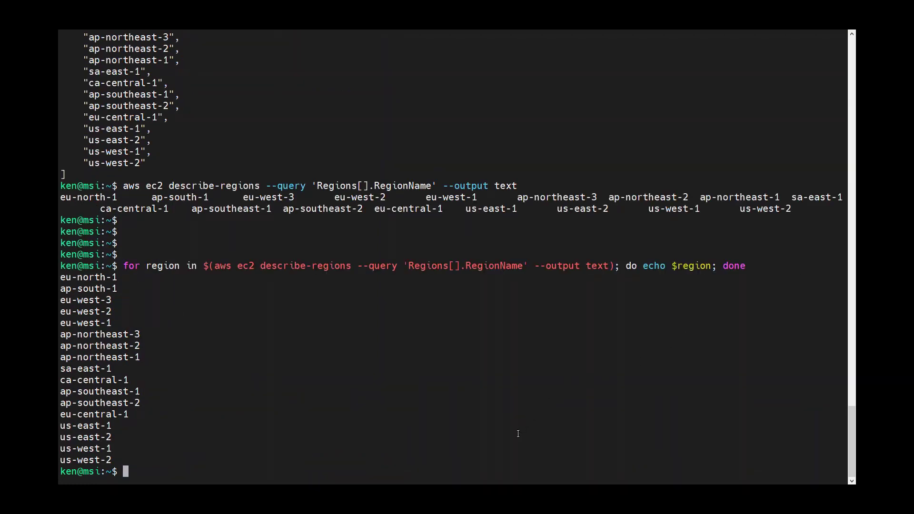
Paste and run the for-region loop calling describe-instances --region $region --output table
{"action": "right_click", "coordinate": [518, 434]}
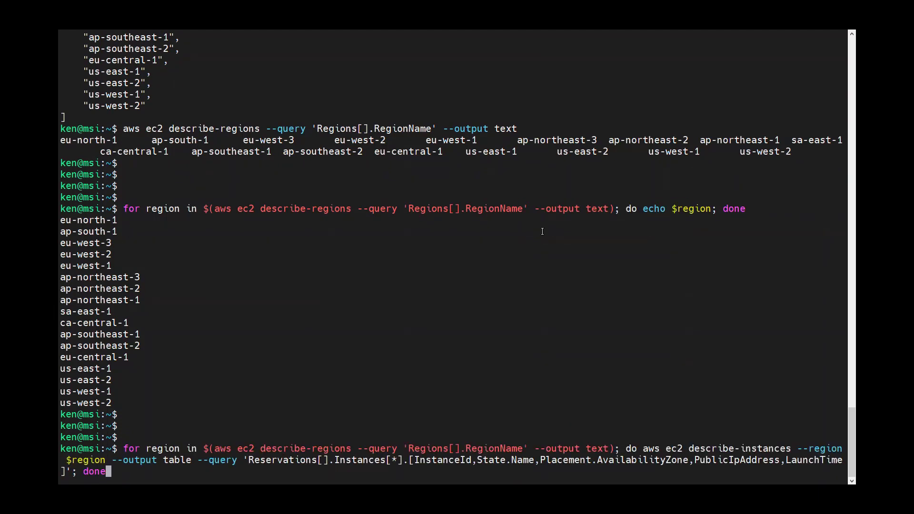
{"action": "mouse_move", "coordinate": [543, 275]}
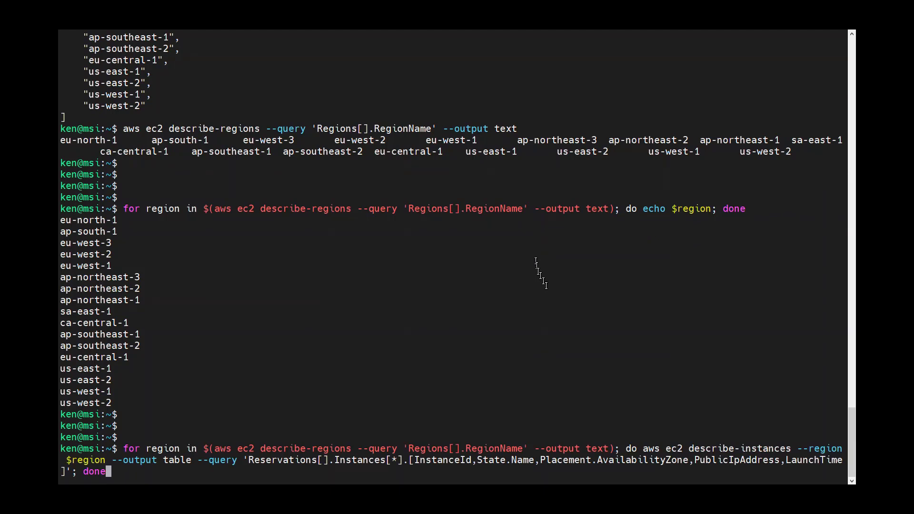
{"action": "mouse_move", "coordinate": [552, 291]}
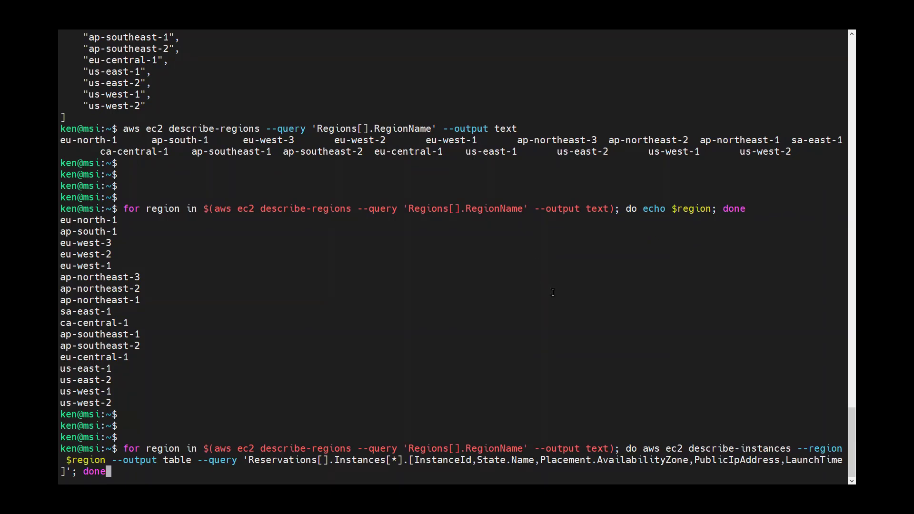
{"action": "mouse_move", "coordinate": [657, 340]}
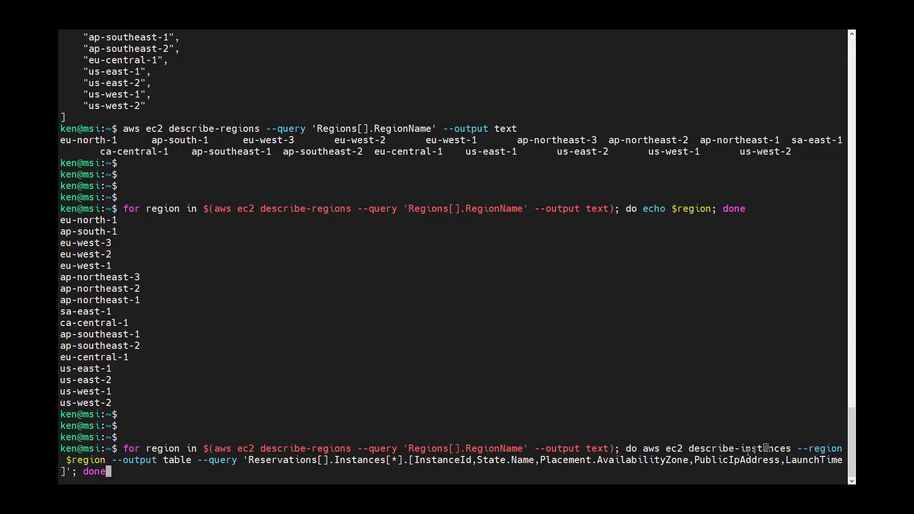
{"action": "mouse_move", "coordinate": [629, 472]}
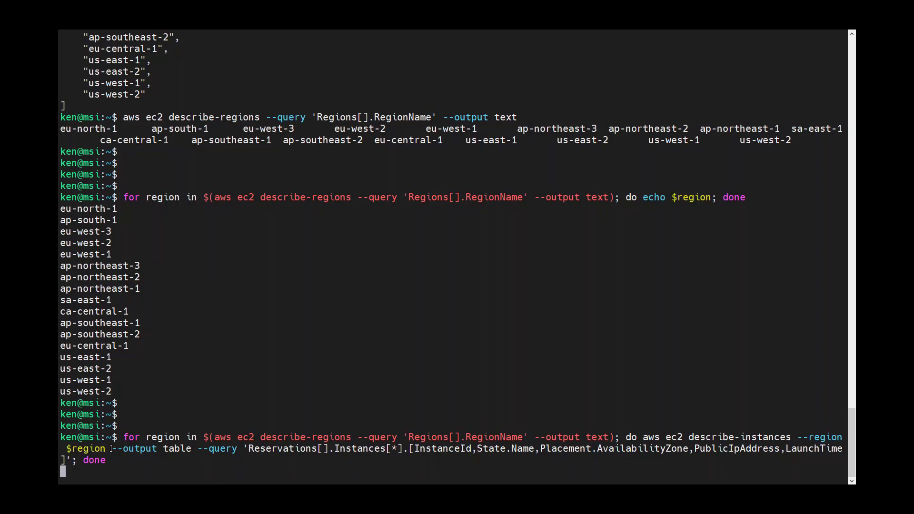
{"action": "mouse_move", "coordinate": [136, 468]}
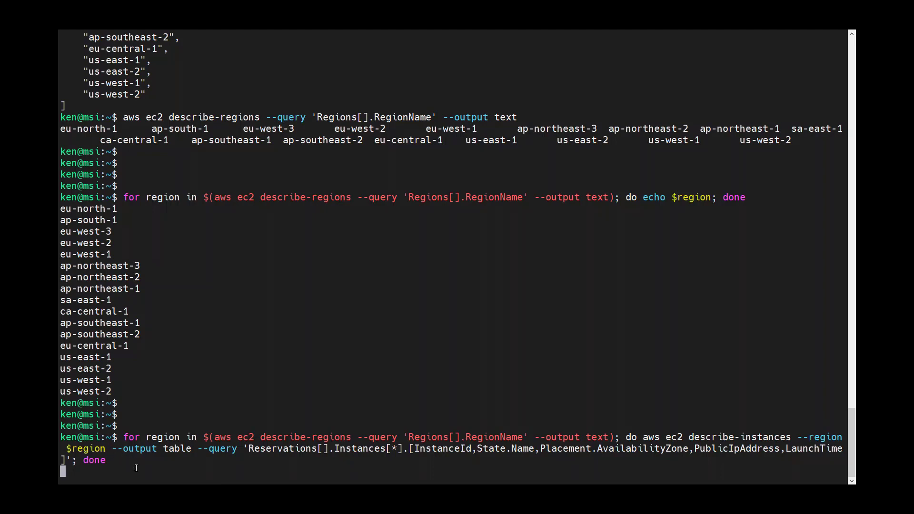
{"action": "mouse_move", "coordinate": [138, 469]}
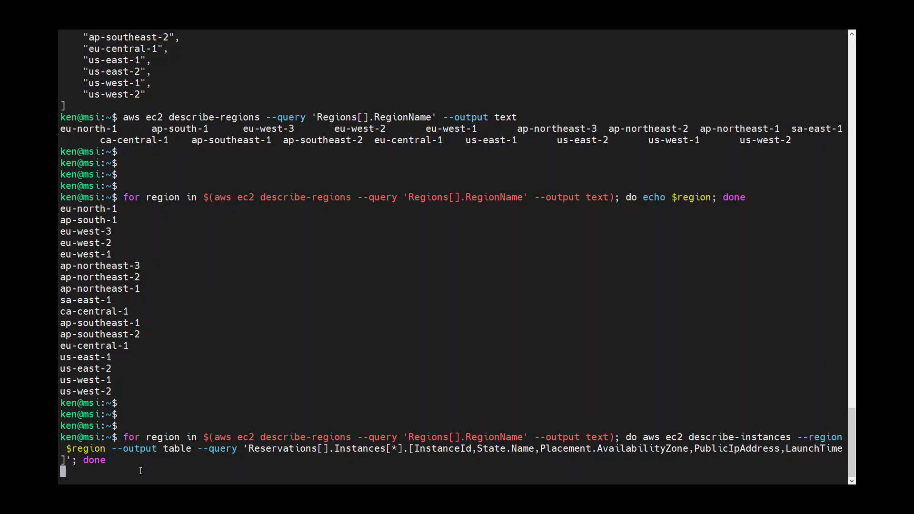
{"action": "key", "text": "Return"}
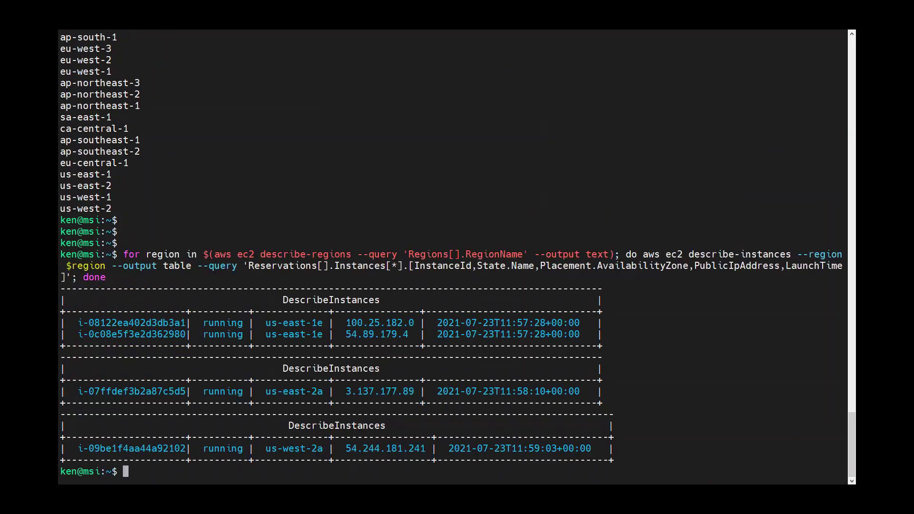